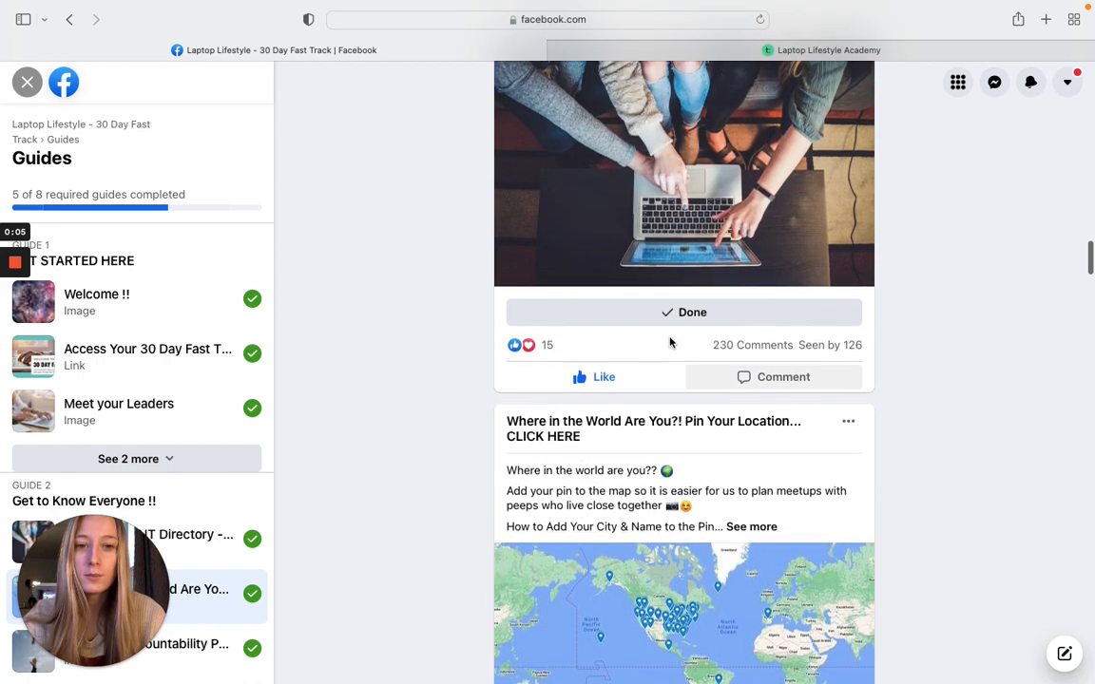
scroll(down, 3)
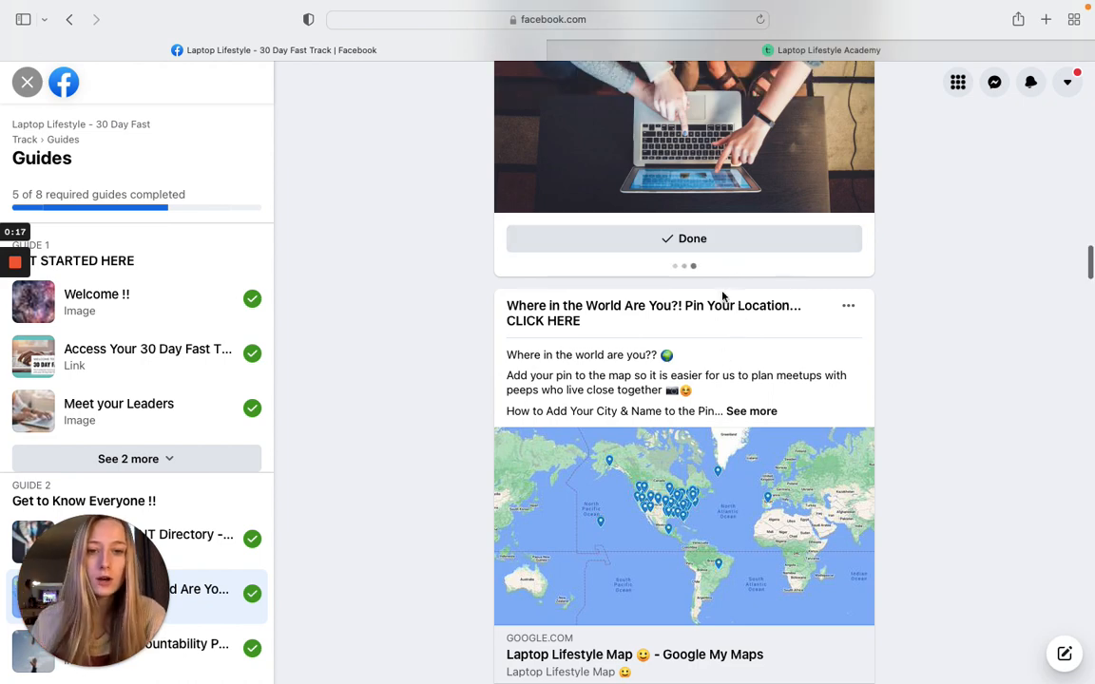
scroll(down, 3)
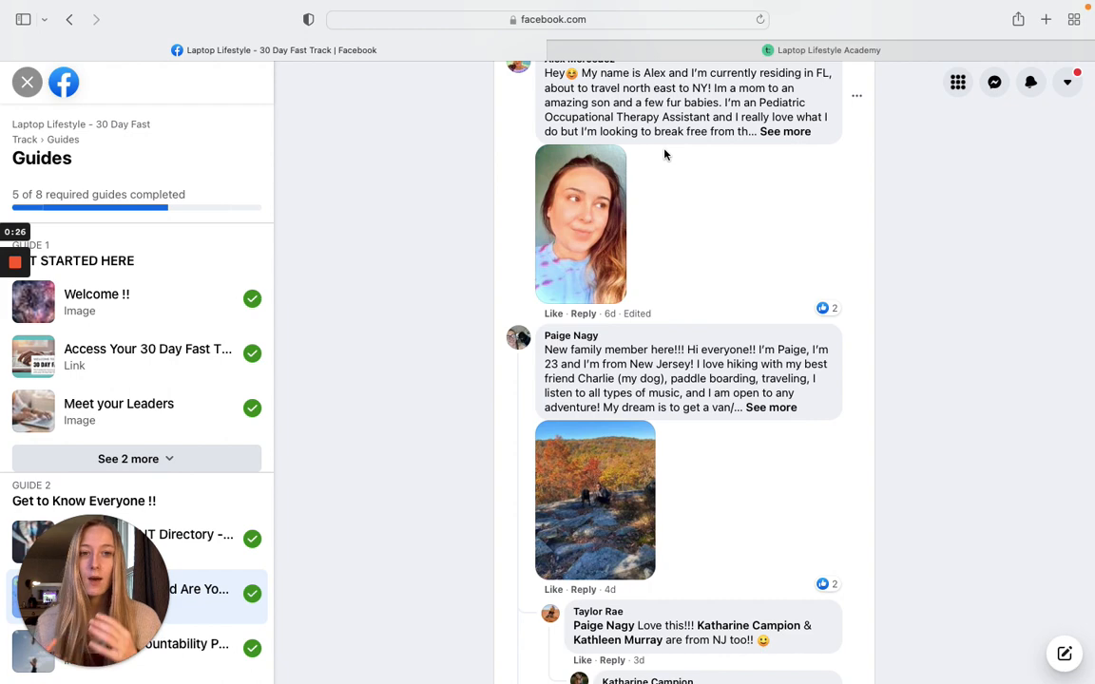
scroll(down, 3)
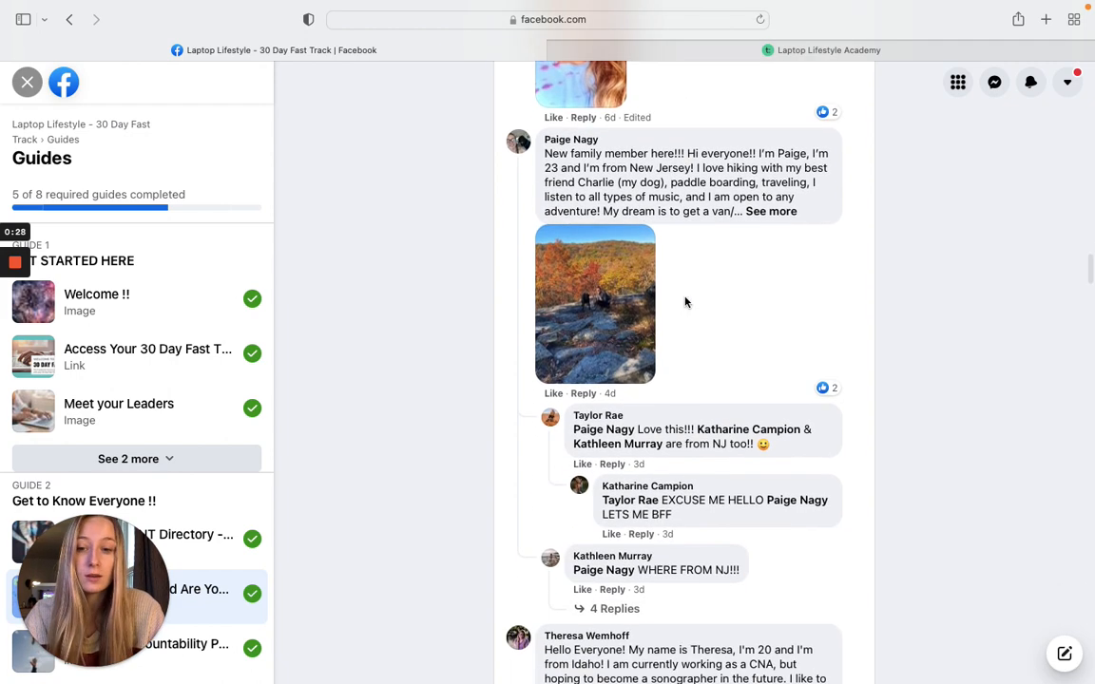
scroll(down, 3)
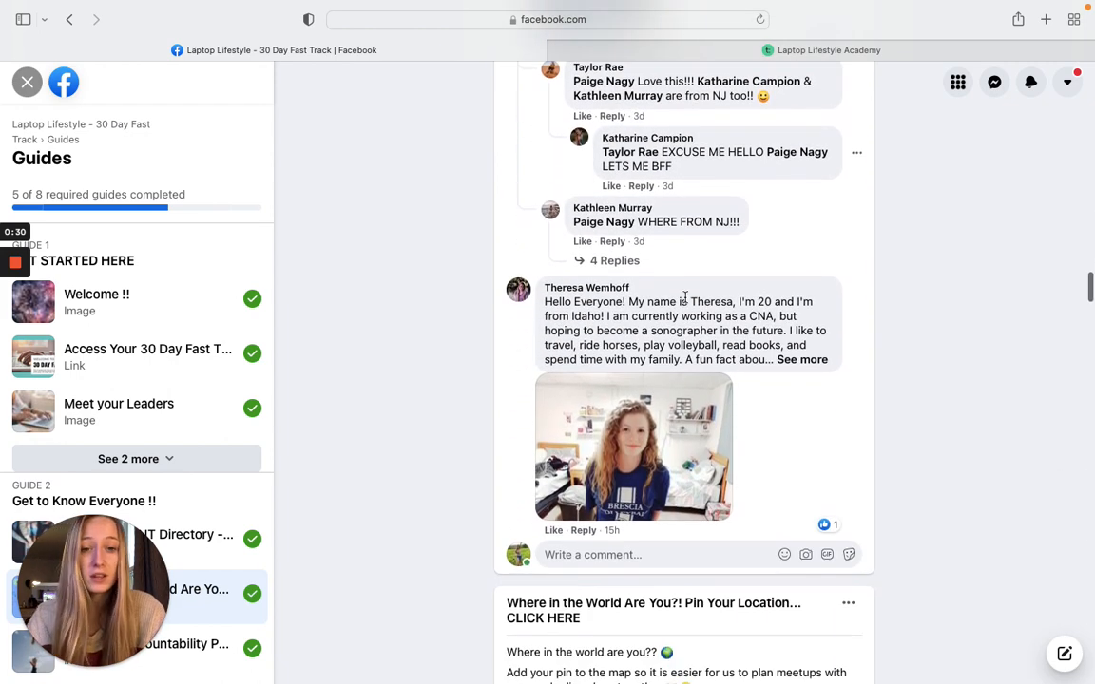
scroll(down, 3)
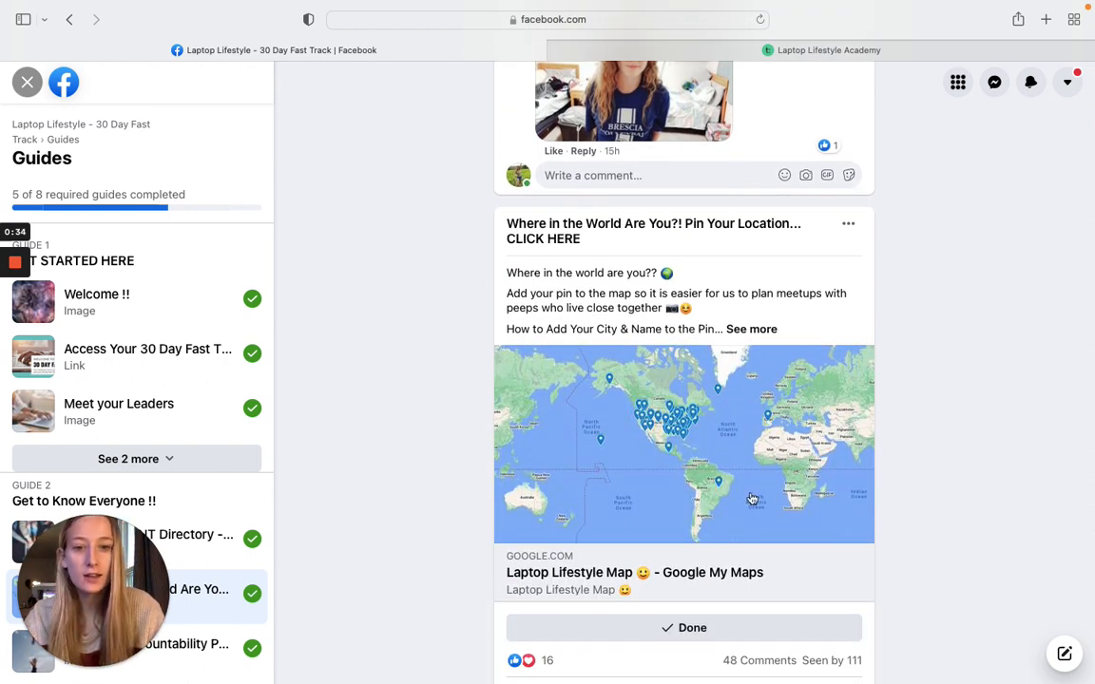
mouse_move(664, 259)
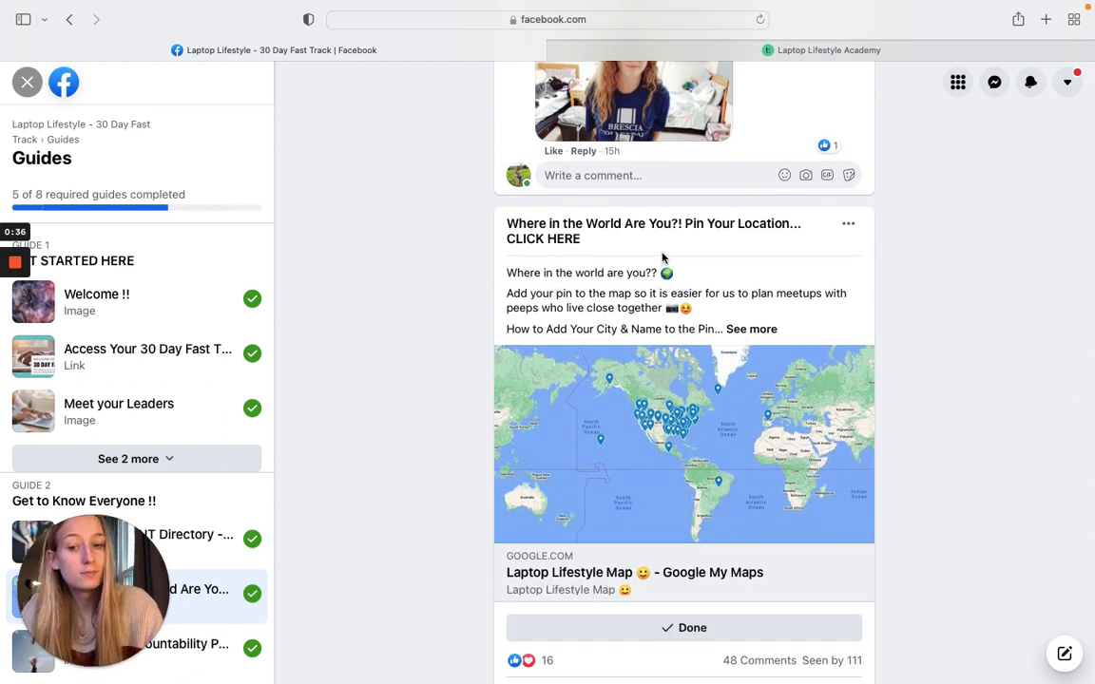